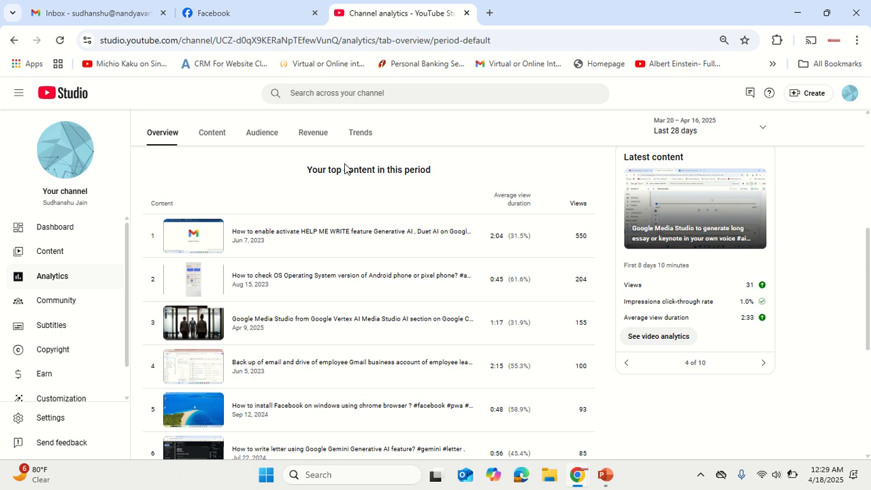
mouse_move(143, 166)
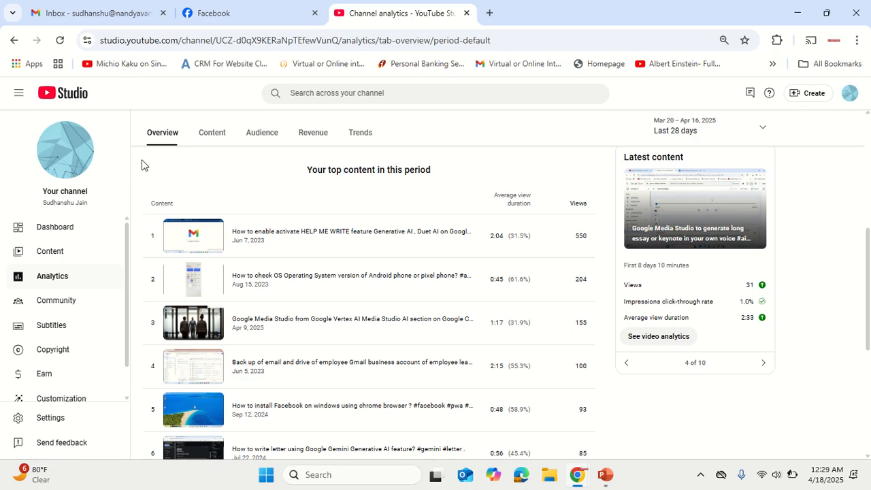
mouse_move(537, 18)
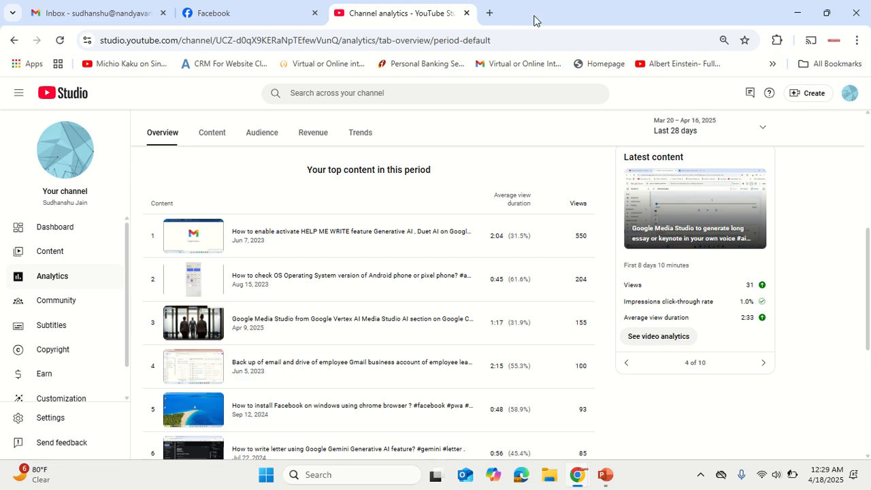
Step: Open a new tab and go from firebase.google.com to the Firebase Studio dashboard
click(489, 12)
text(firebase.google.com)
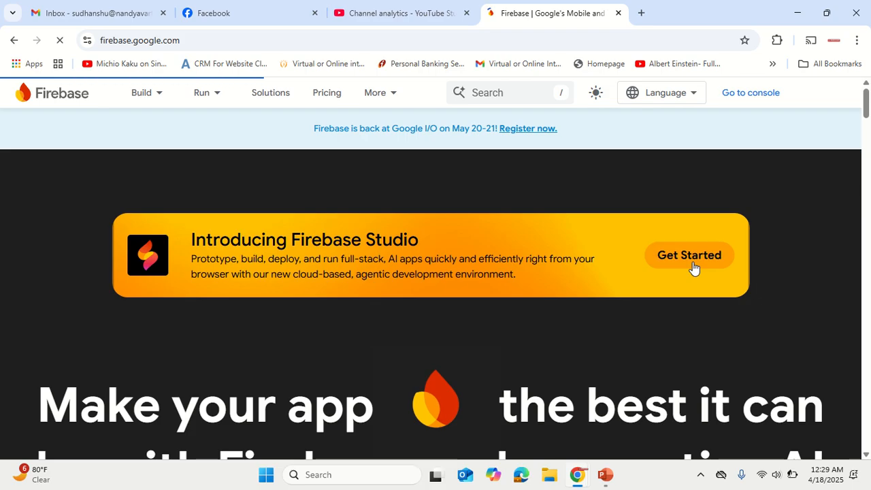
click(688, 255)
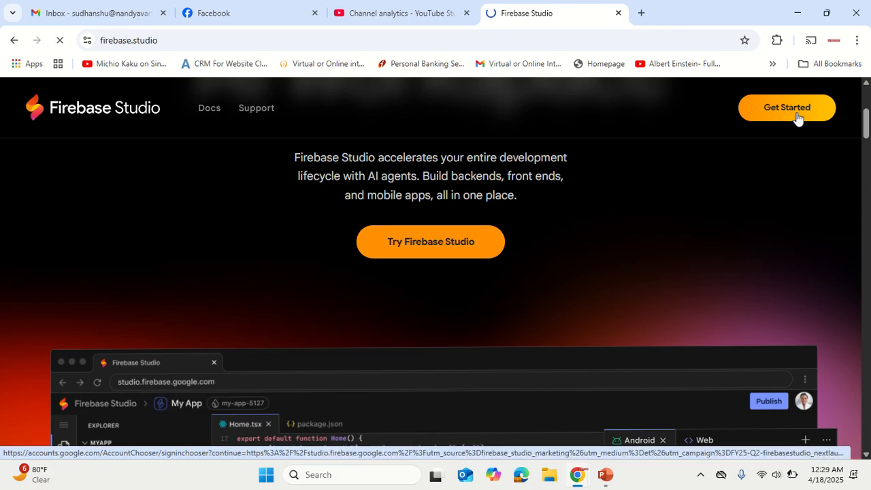
click(786, 107)
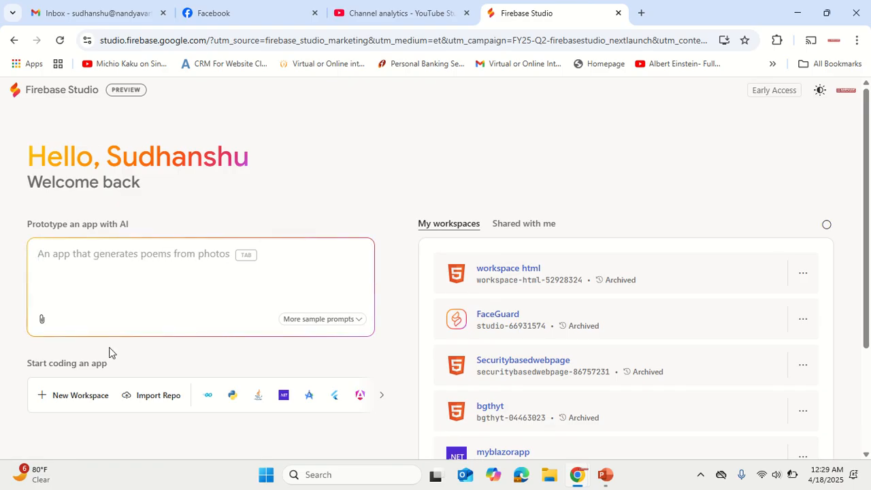
mouse_move(73, 394)
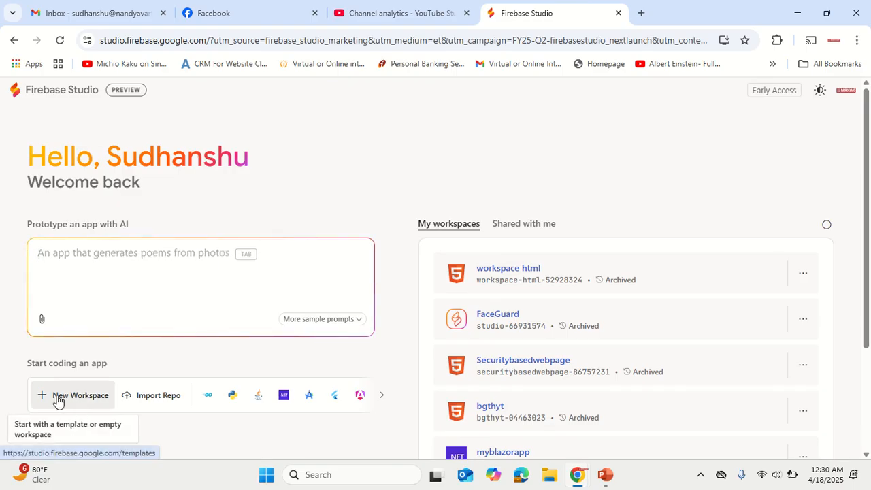
Step: Create a new Simple HTML workspace named 'testinghtml'
click(80, 395)
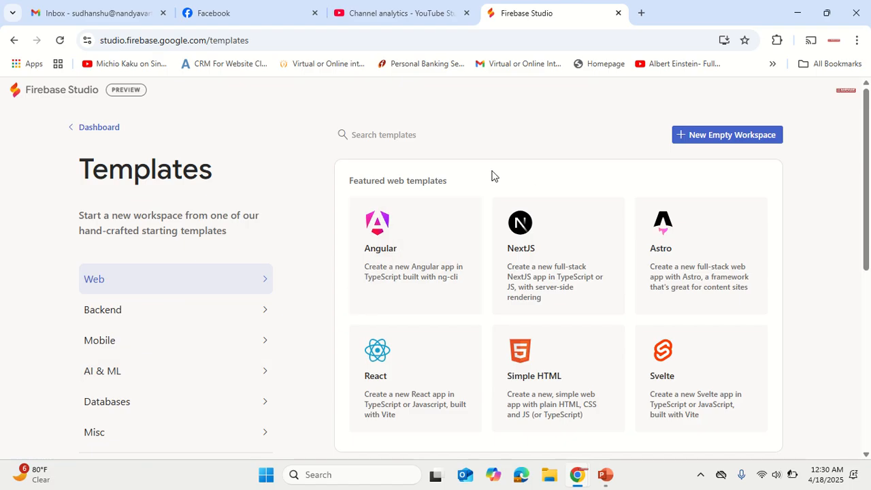
text(html)
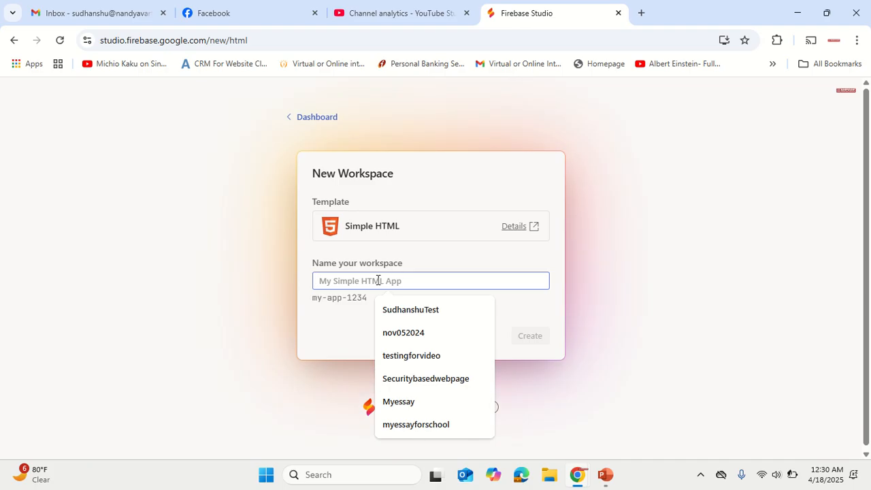
text(ters)
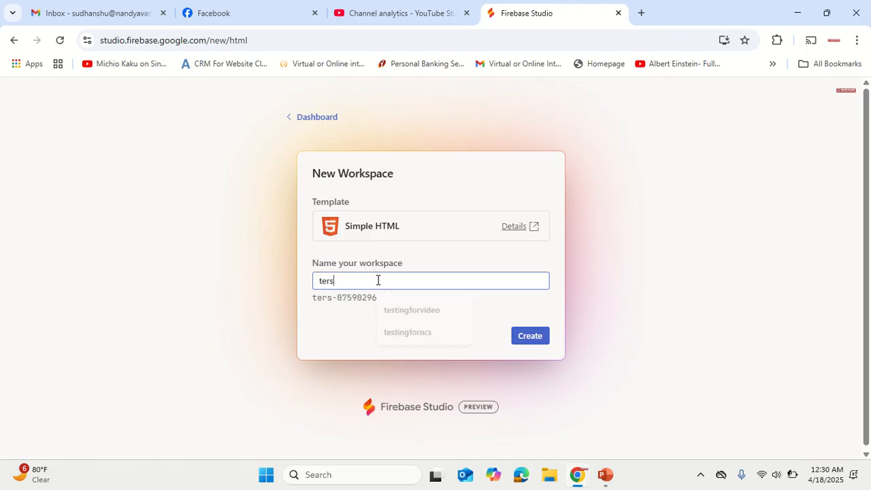
key(Backspace)
text(tinghtml)
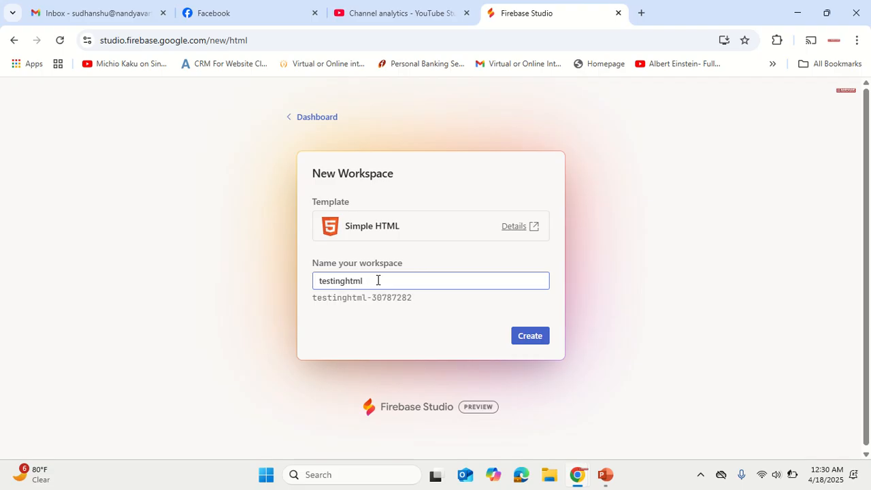
click(529, 336)
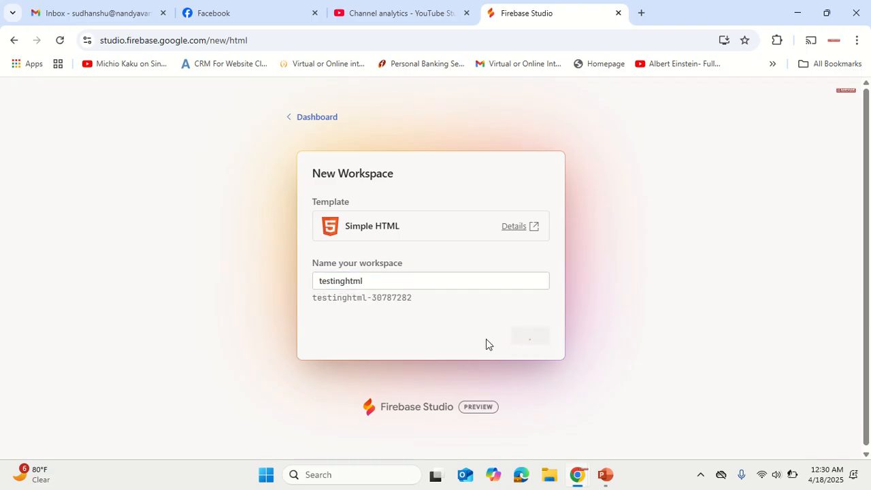
Step: Wait for the testinghtml workspace to open with its starter files
click(529, 334)
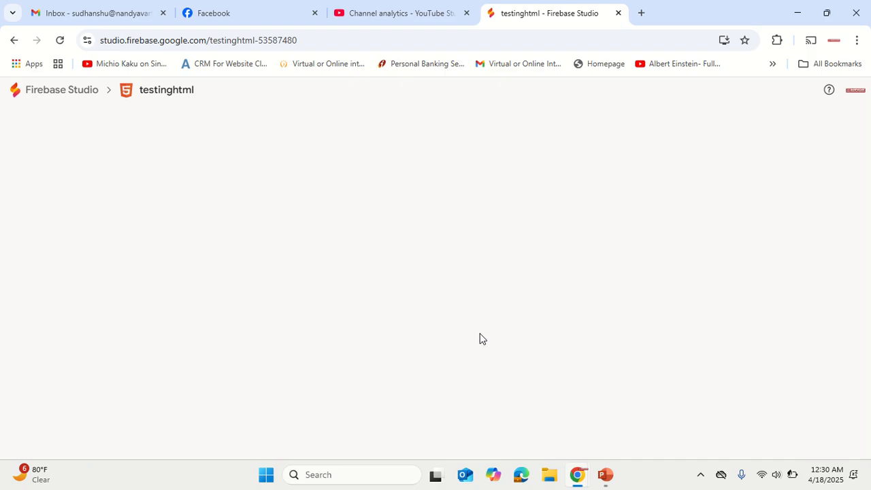
mouse_move(476, 339)
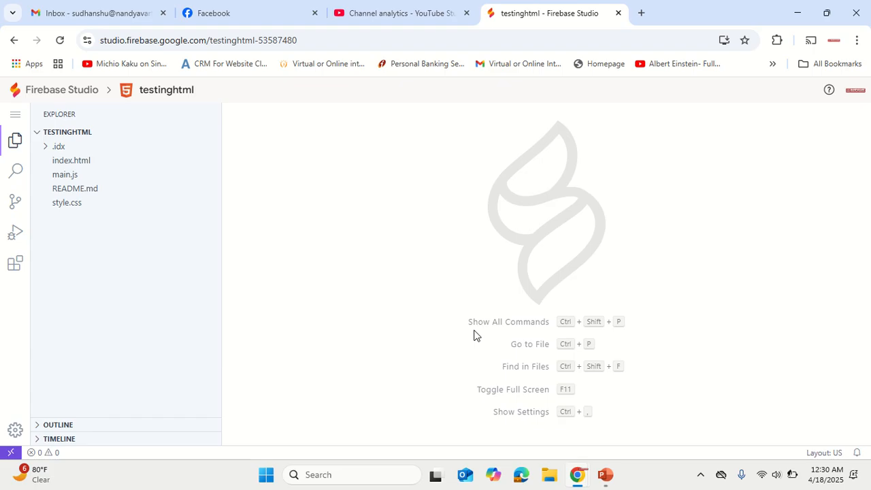
Step: Open style.css, then index.html, so the Web preview loads the Hello, world! page
click(197, 40)
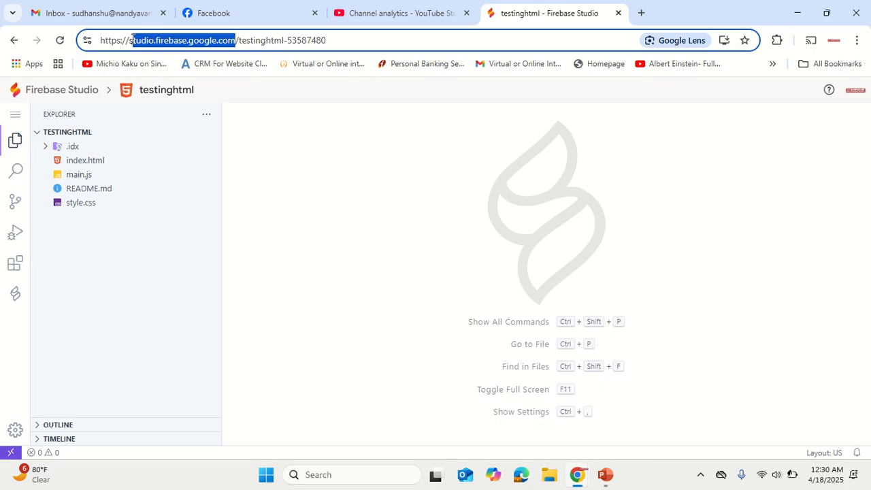
click(80, 202)
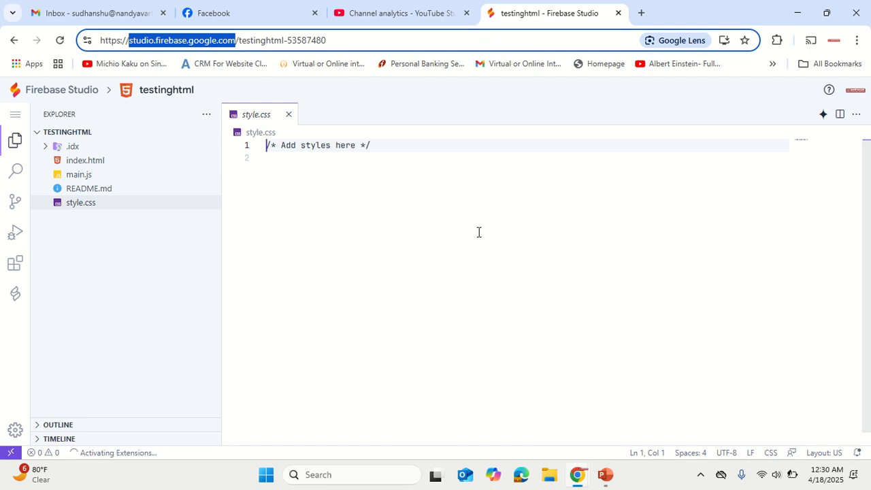
click(85, 160)
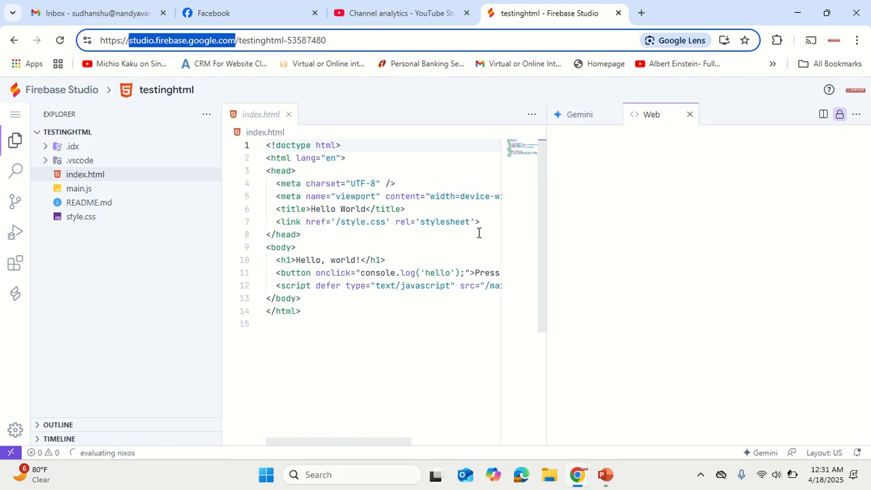
mouse_move(480, 237)
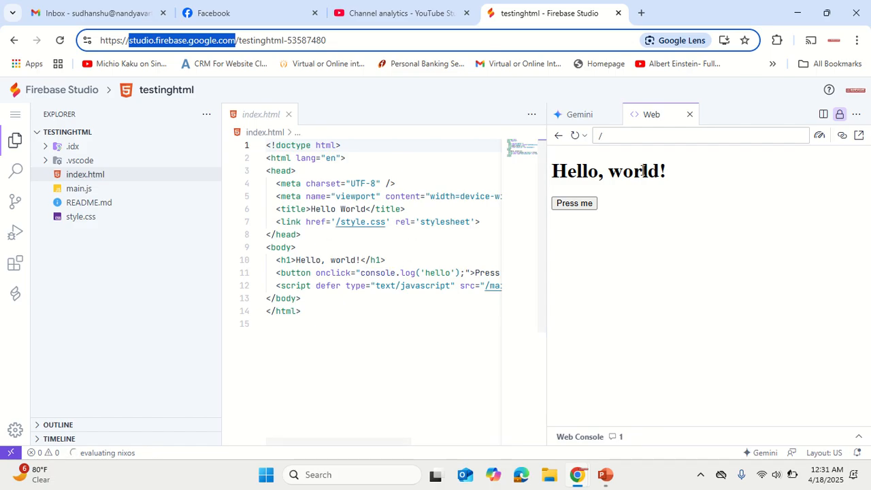
mouse_move(670, 181)
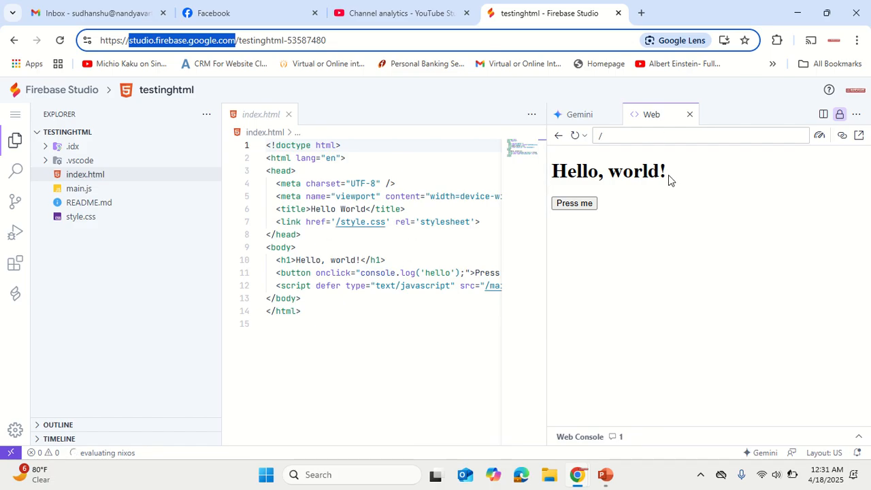
mouse_move(624, 215)
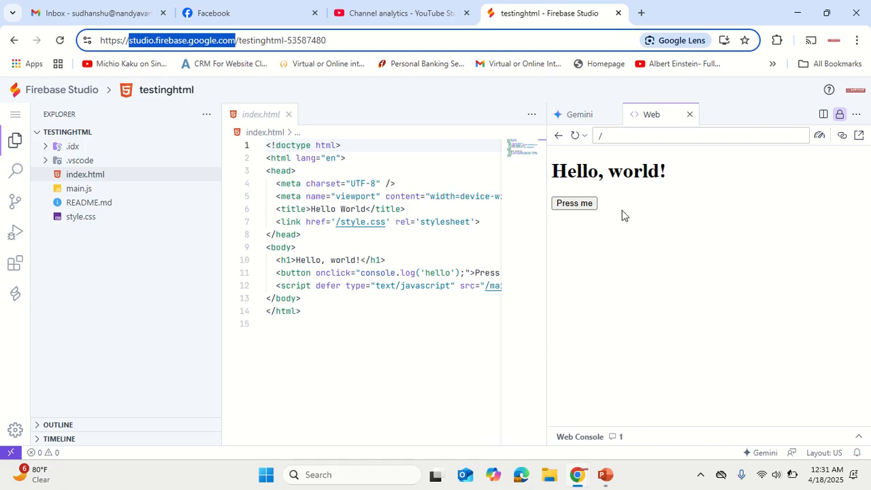
Step: Ask Gemini to 'Create a page with Yoga information and images under index.html'
click(579, 114)
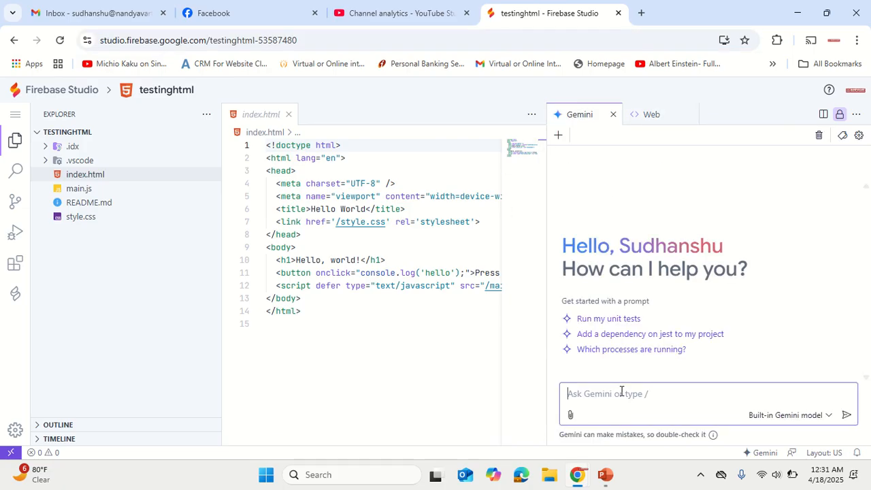
text(c)
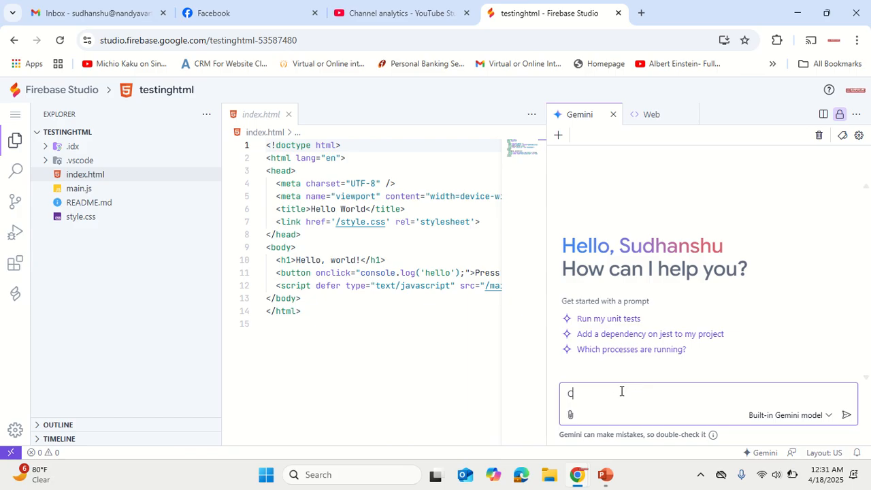
text(Create a pa)
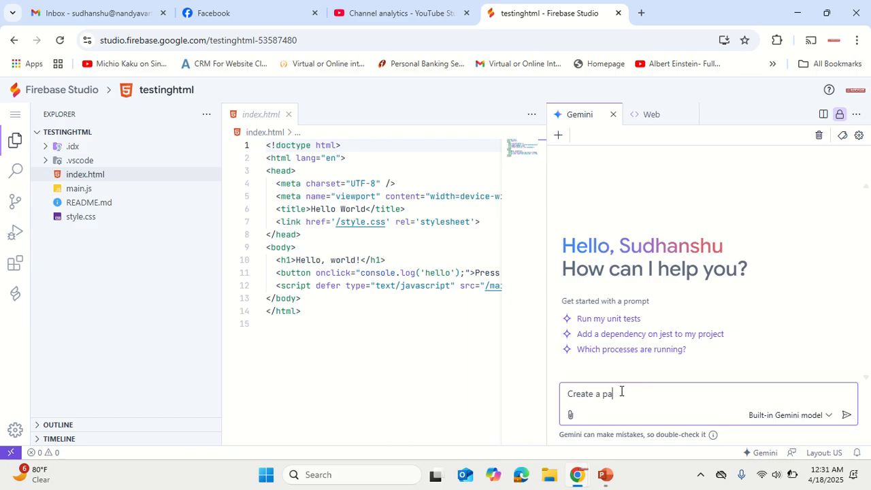
text(ge)
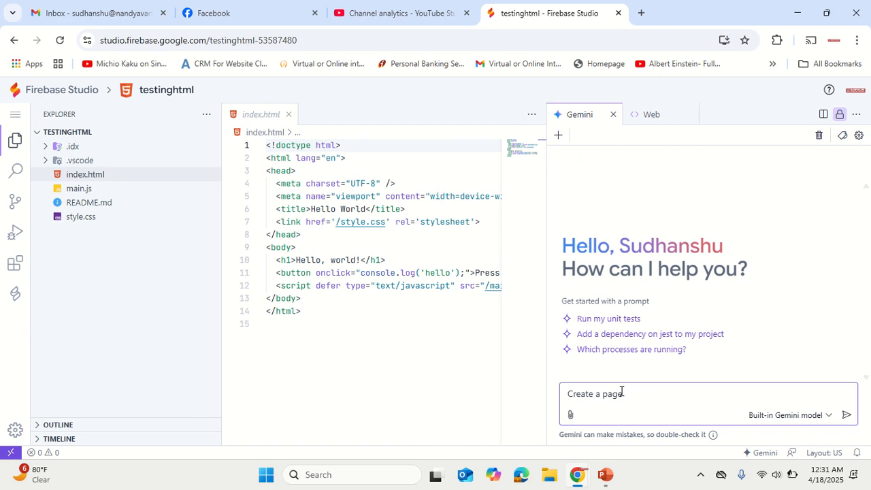
text(with Yoga)
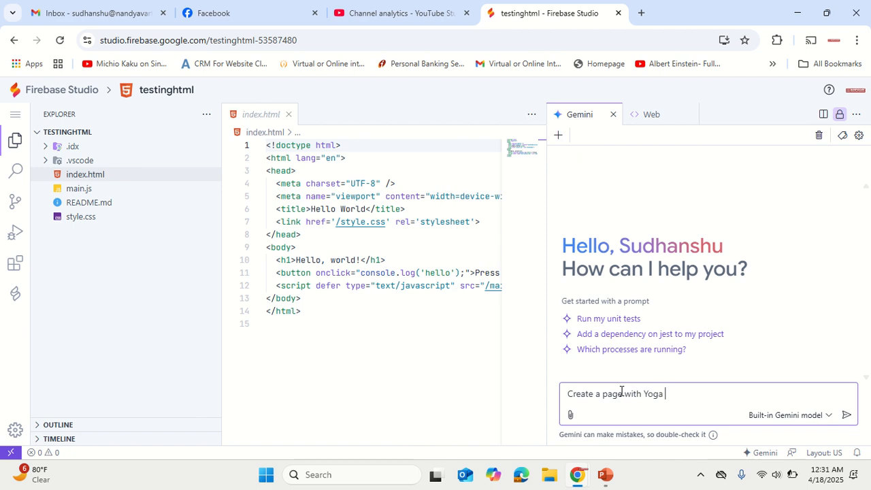
text(information)
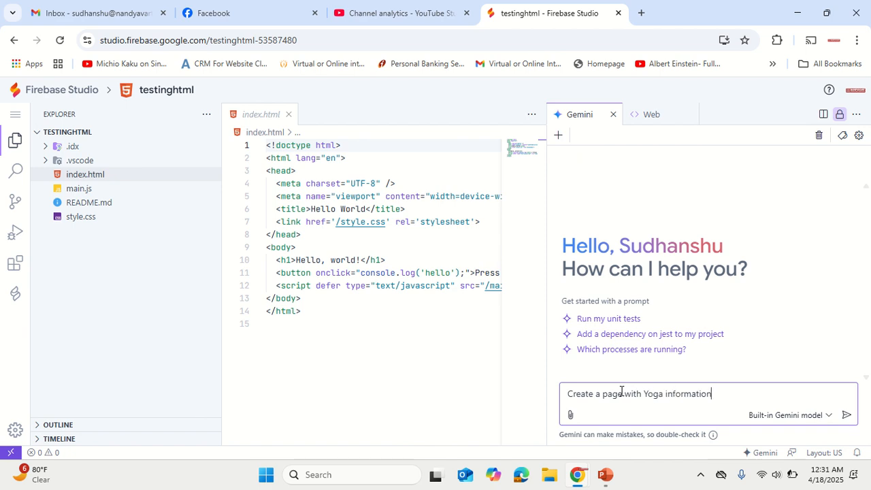
text(and images)
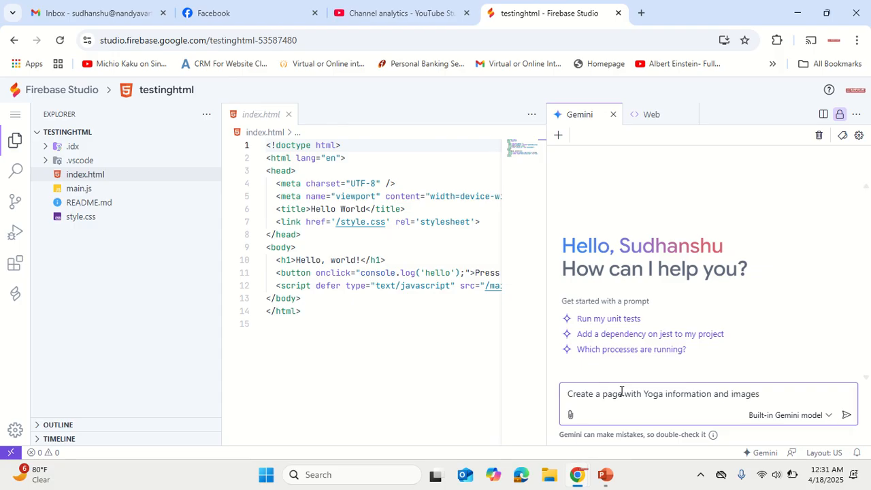
text(under)
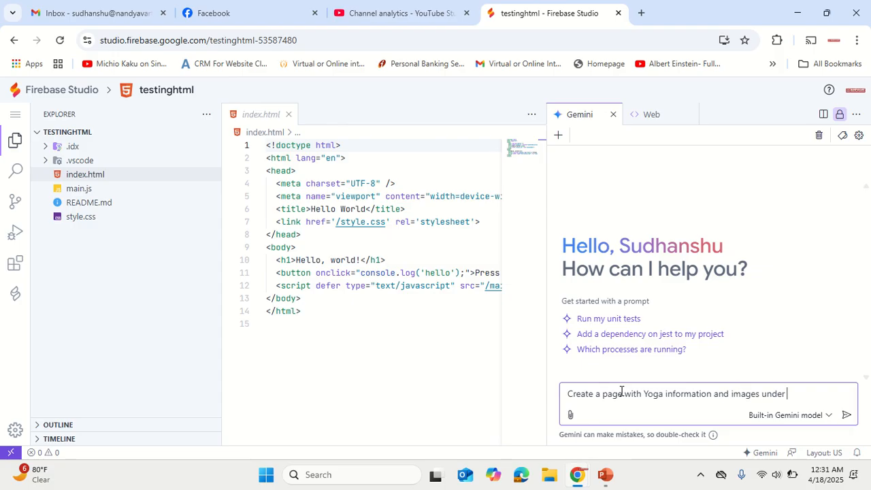
key(ctrl+a)
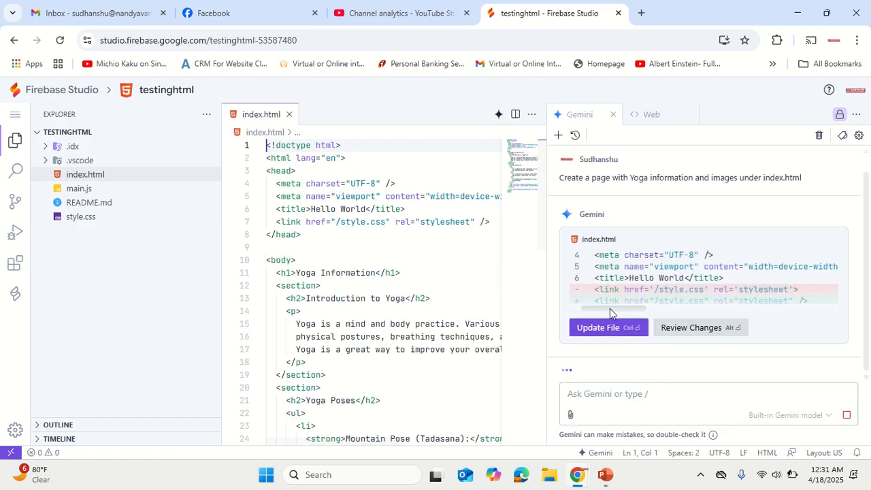
Step: Apply Gemini's yoga page to index.html and reload the Web preview to check it
click(603, 327)
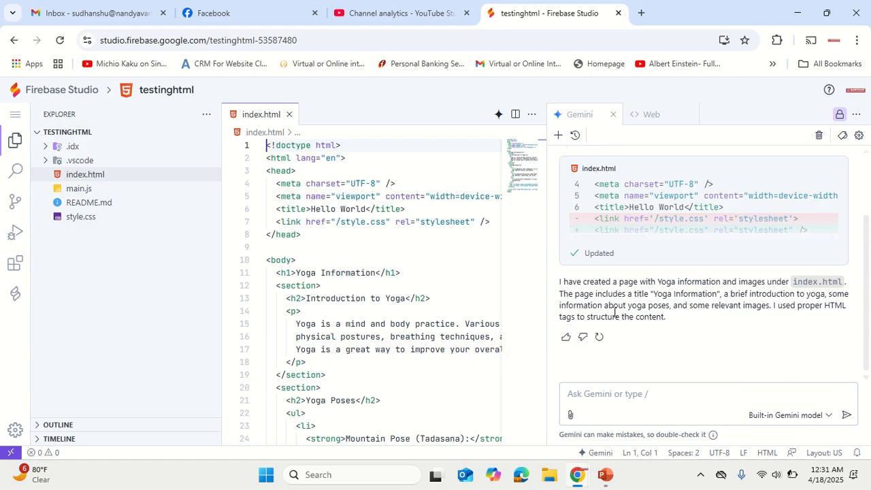
click(651, 114)
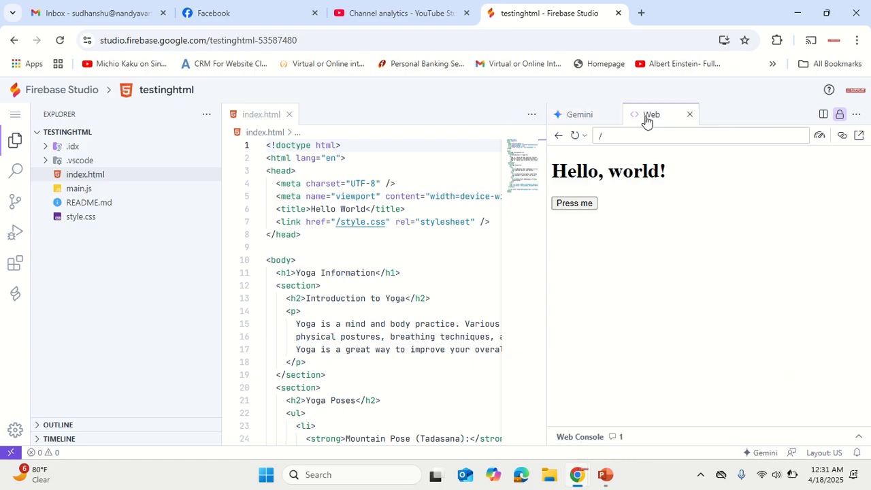
click(575, 134)
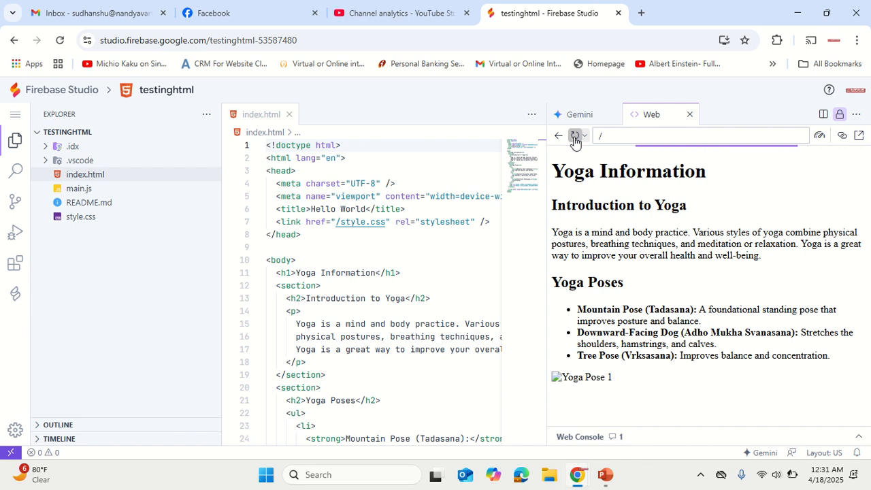
click(575, 135)
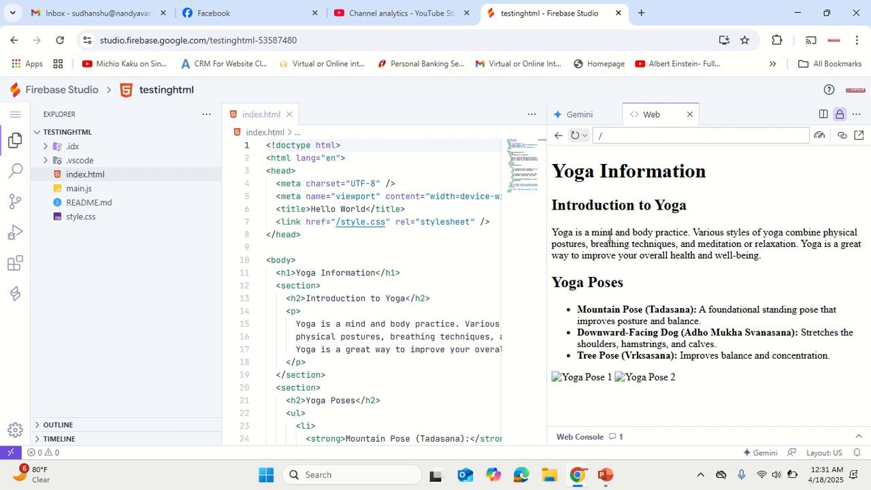
scroll(down, 3)
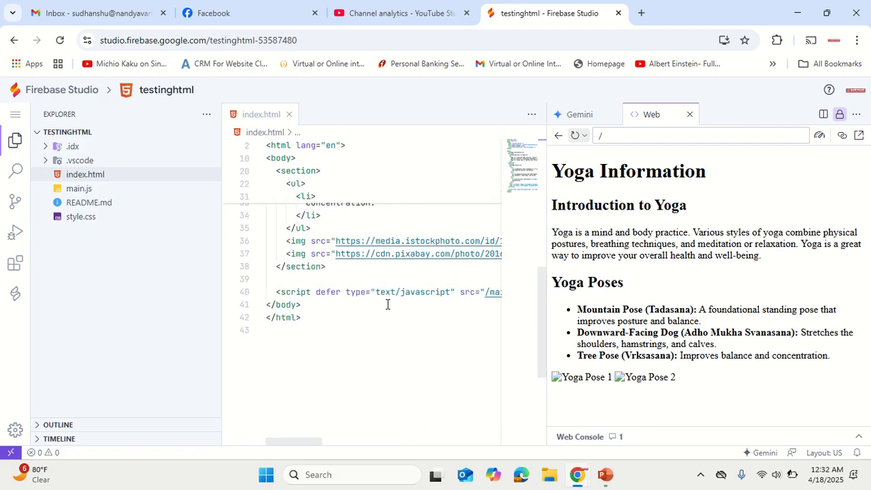
scroll(up, 3)
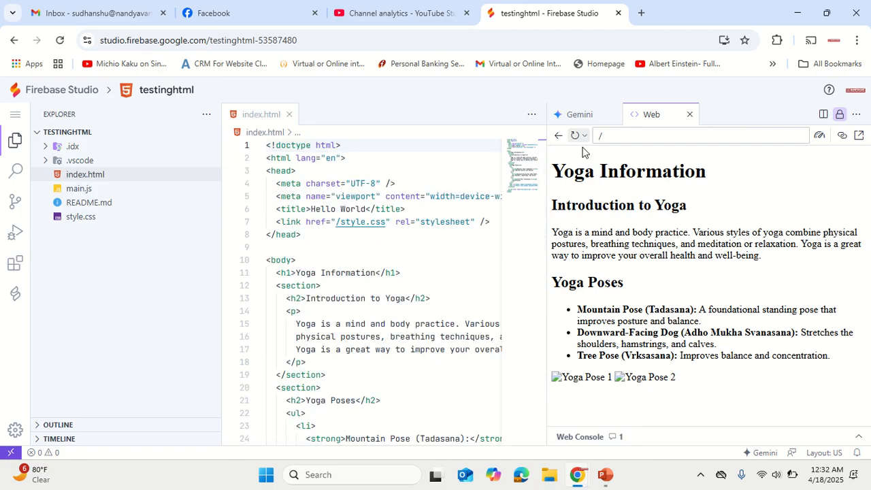
click(578, 114)
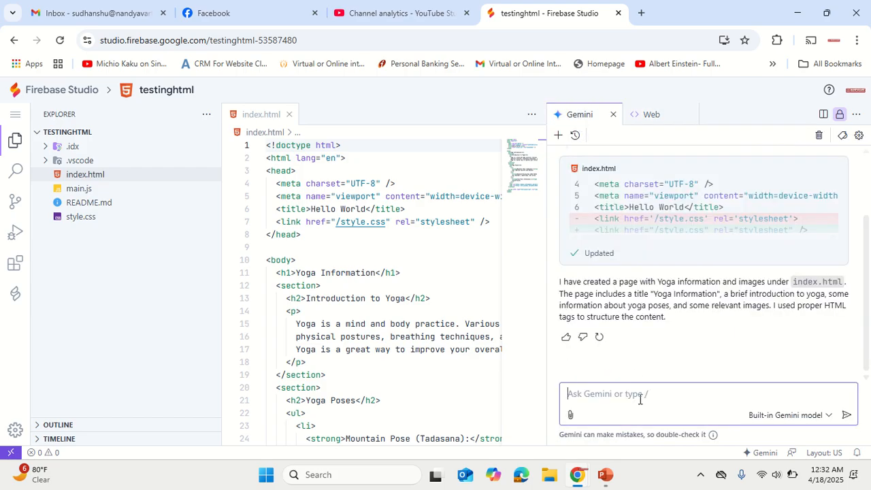
Step: Ask Gemini to 'Add Professional looking CSS to page to make it attractive'
text(Add C)
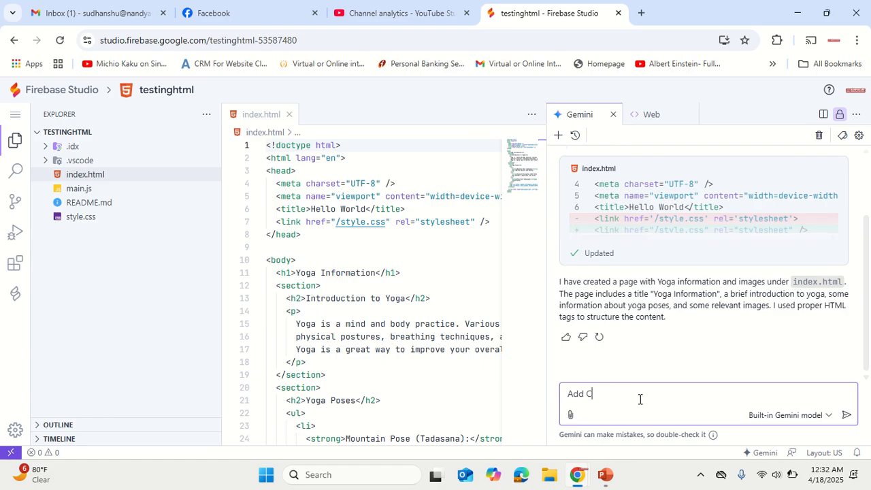
text(Pr)
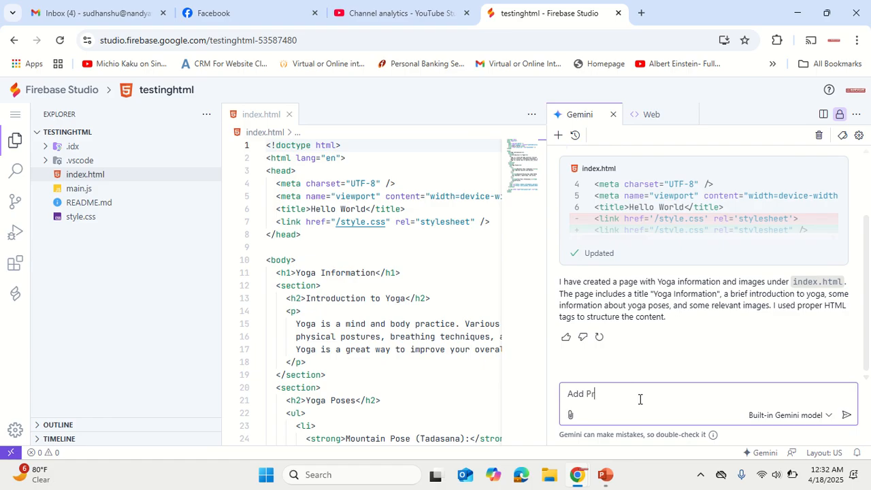
text(ofessional)
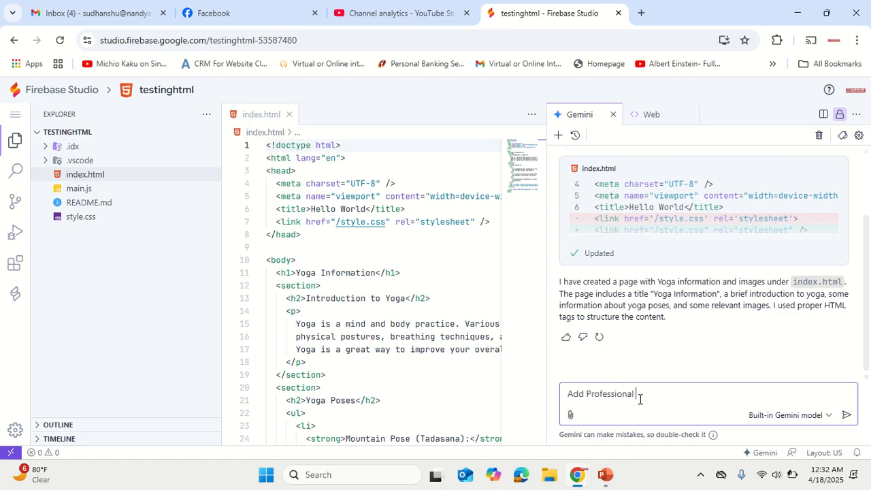
text(looking CSS)
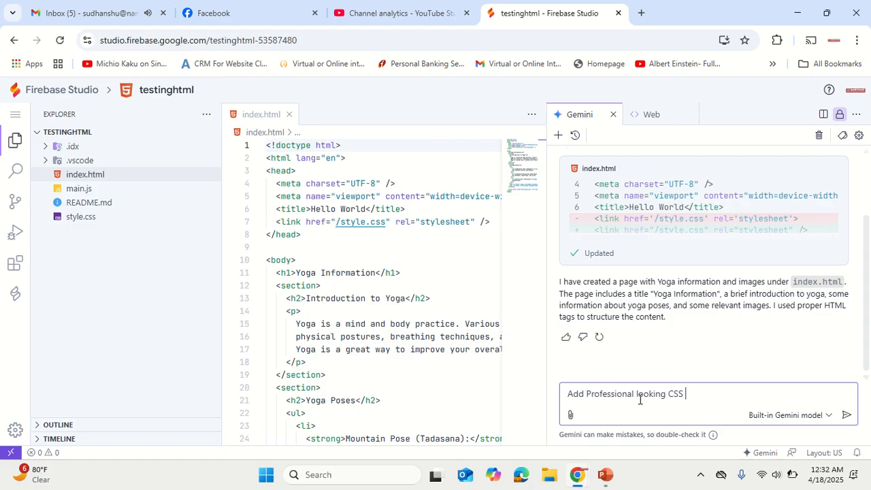
text(to page to)
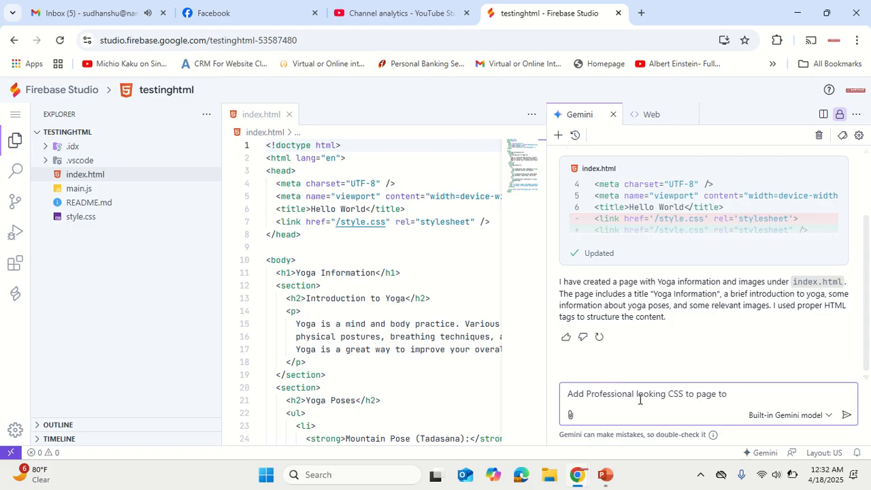
text(to make it atr)
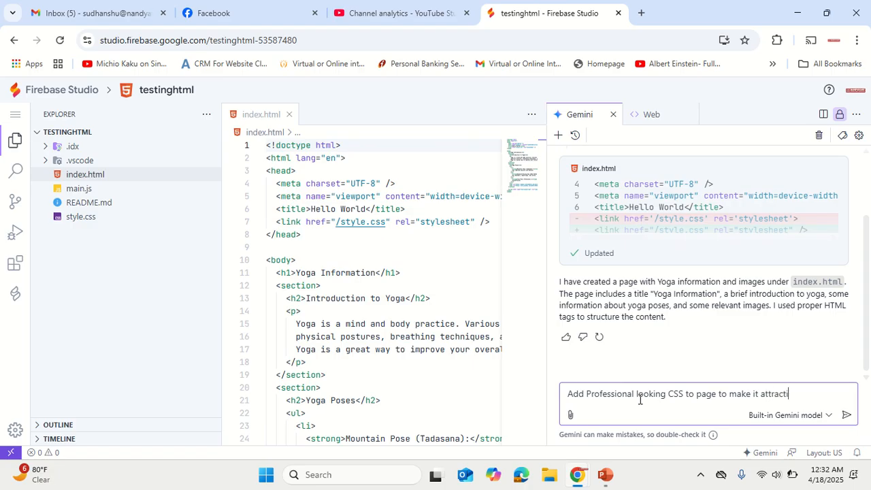
click(845, 414)
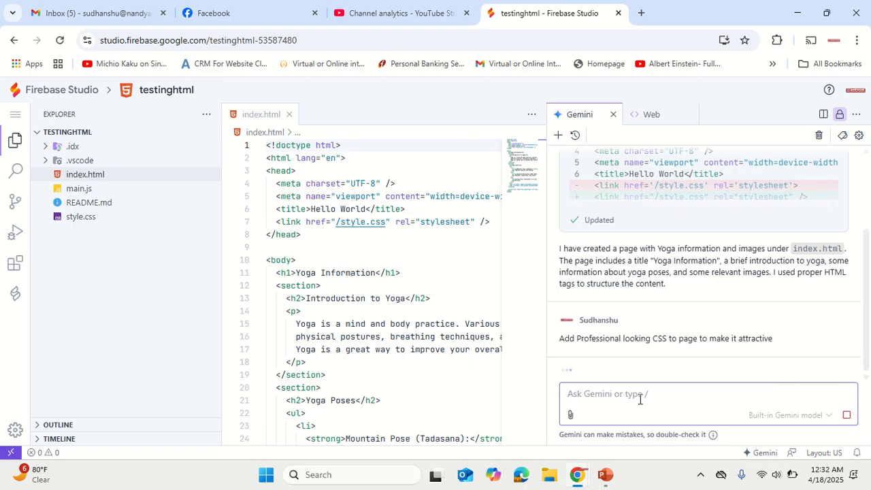
key(Return)
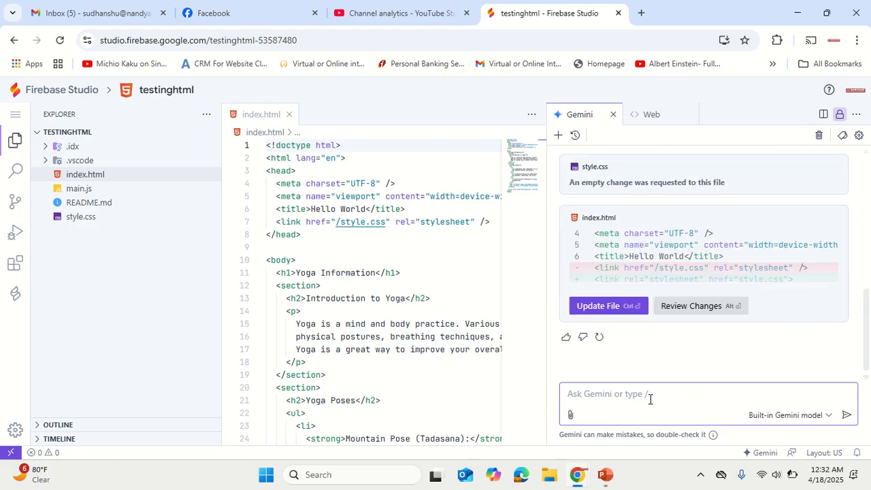
Step: Apply Gemini's stylesheet link change to index.html and new styles to style.css
click(603, 305)
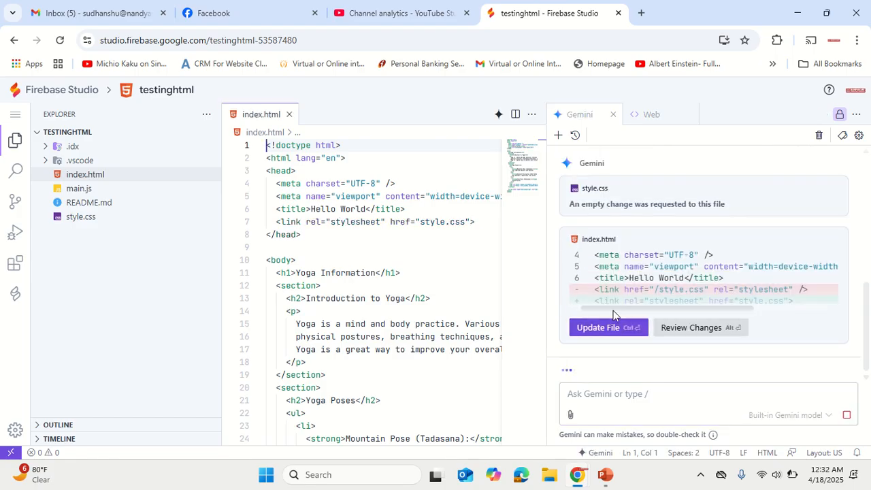
click(602, 327)
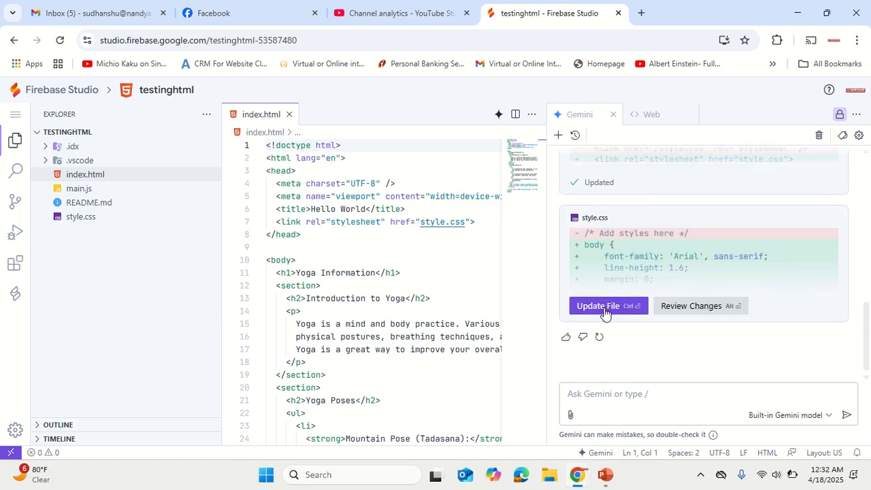
click(598, 305)
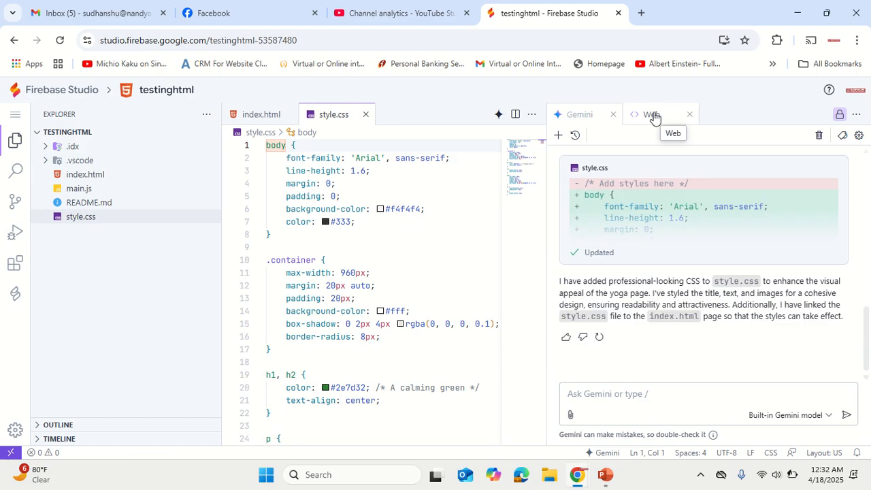
Step: Reload the preview of the green-headed page and open it in its own browser tab
click(651, 114)
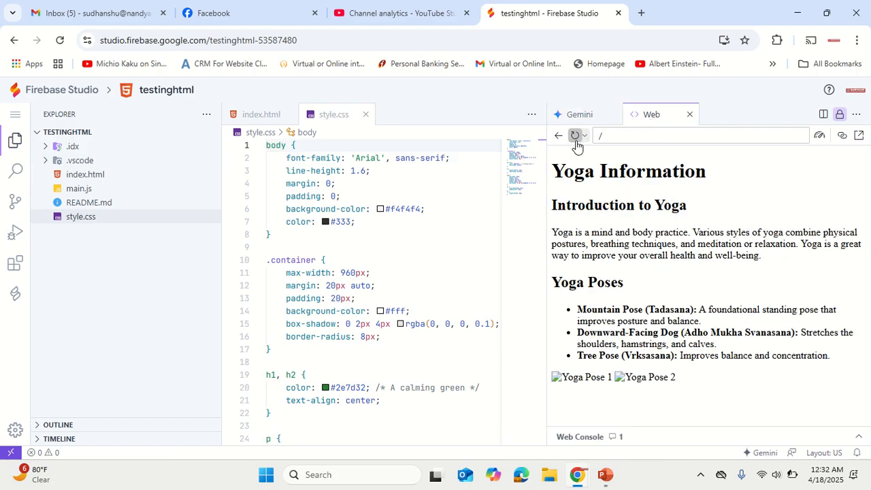
click(575, 135)
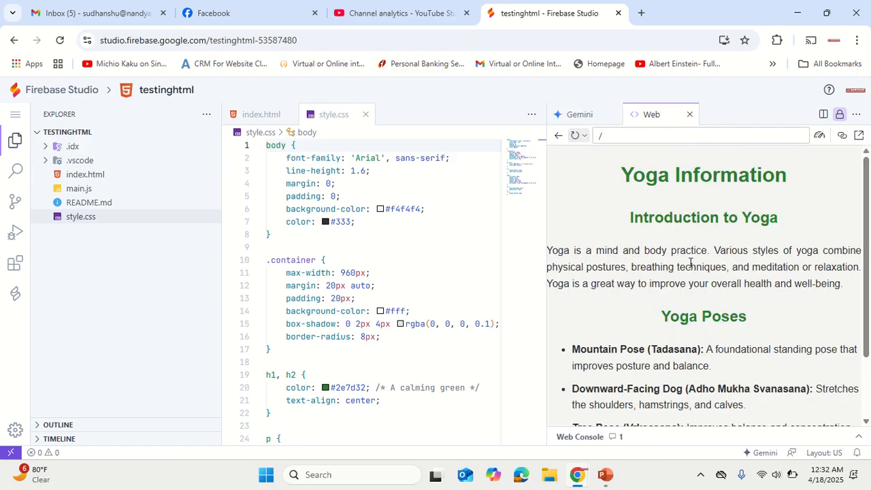
click(859, 134)
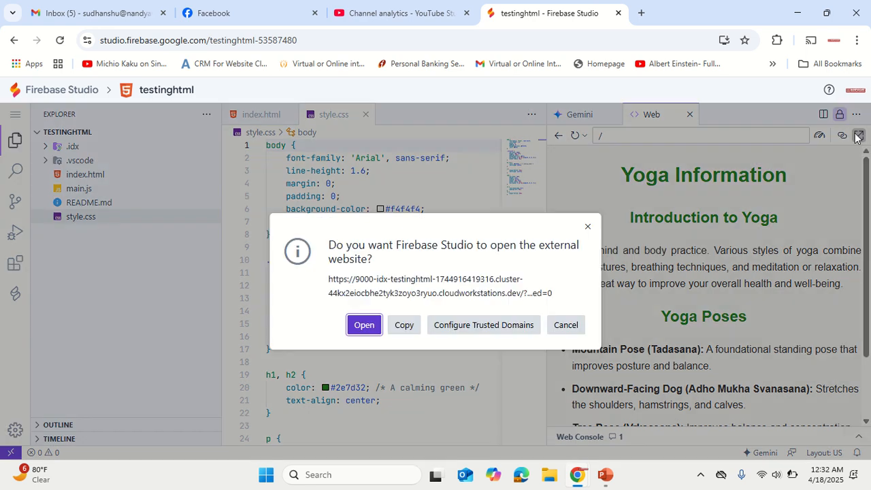
click(363, 324)
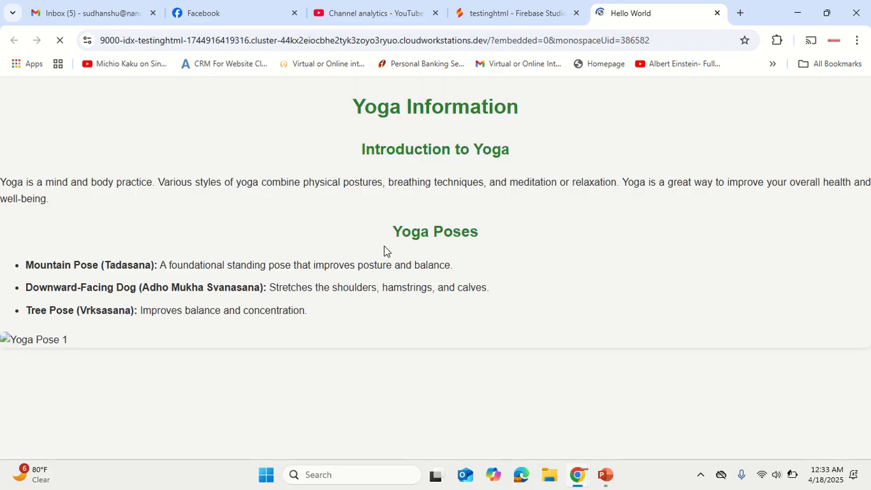
click(513, 12)
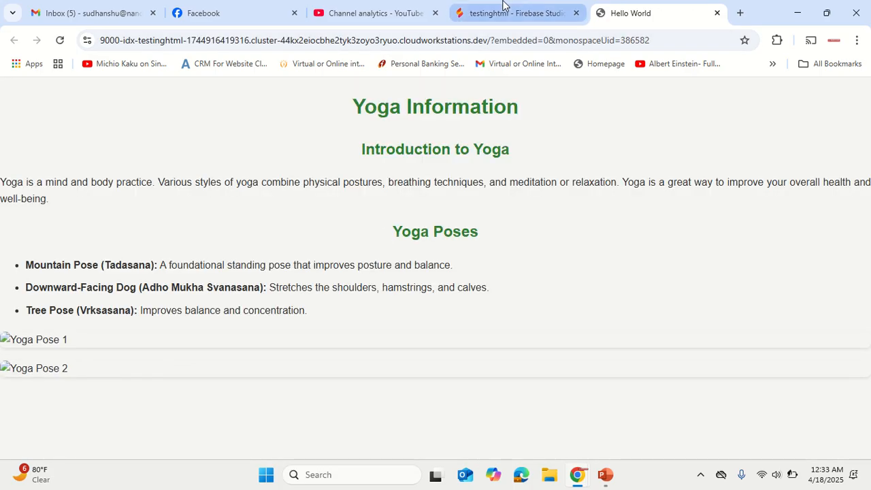
click(516, 12)
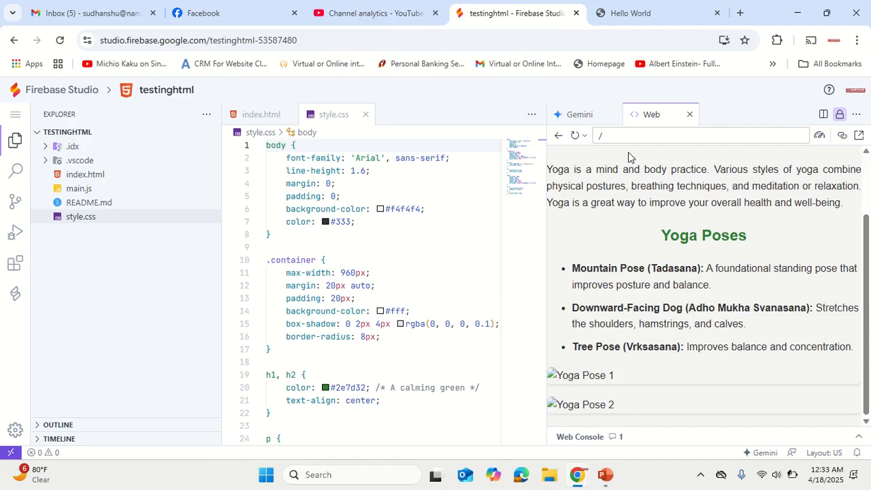
Step: Ask Gemini to replace the images with free internet photos and apply it to index.html
click(577, 113)
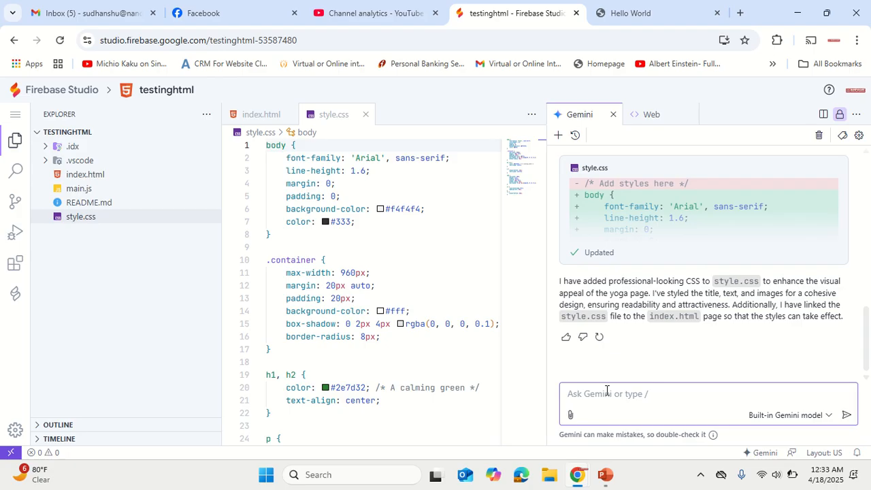
text(Replace)
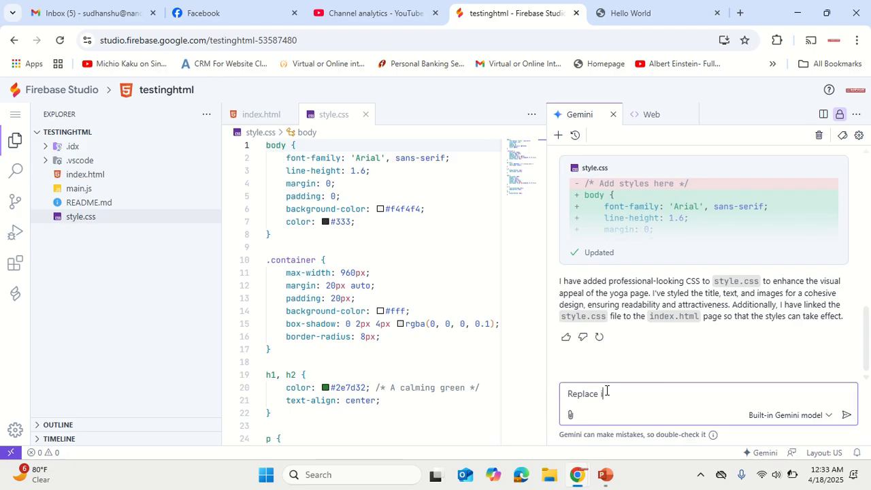
text(mages from f)
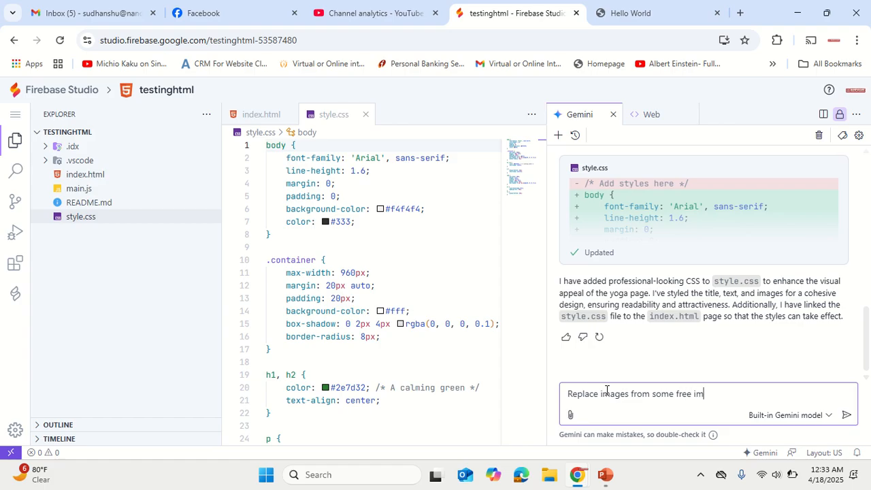
text(ages from the)
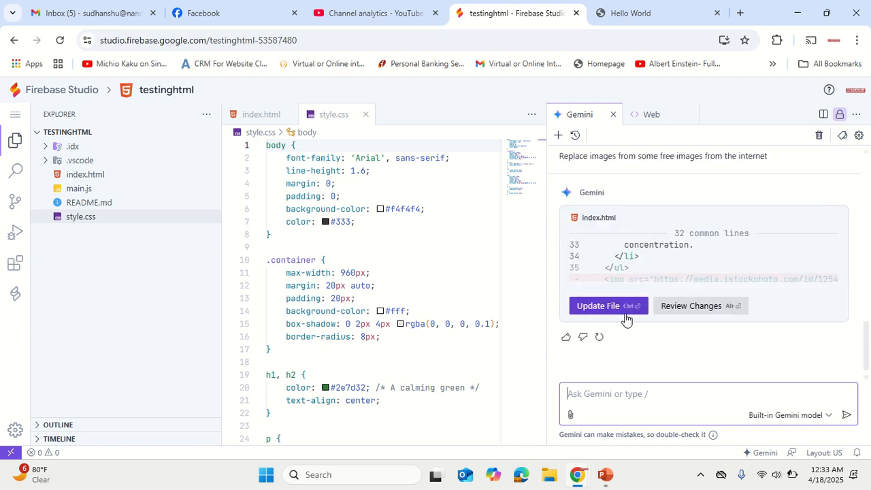
click(601, 305)
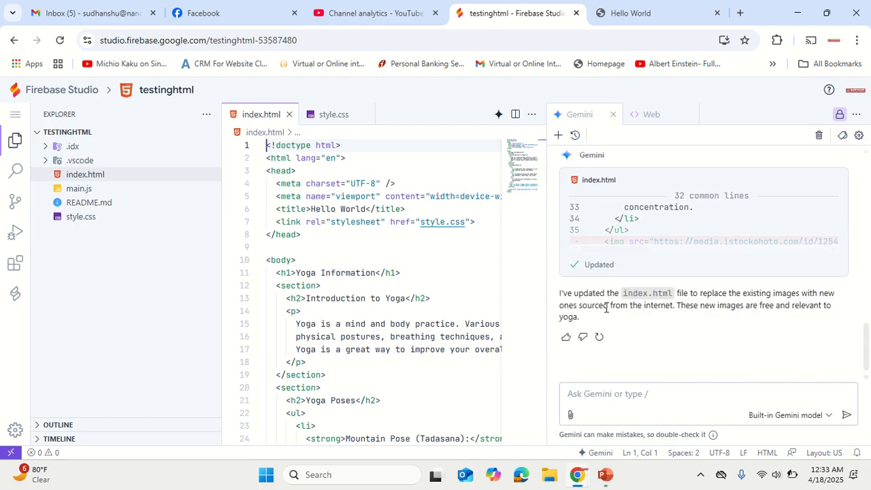
Step: Check the real yoga photos in both the Web preview and the separate browser tab
click(651, 113)
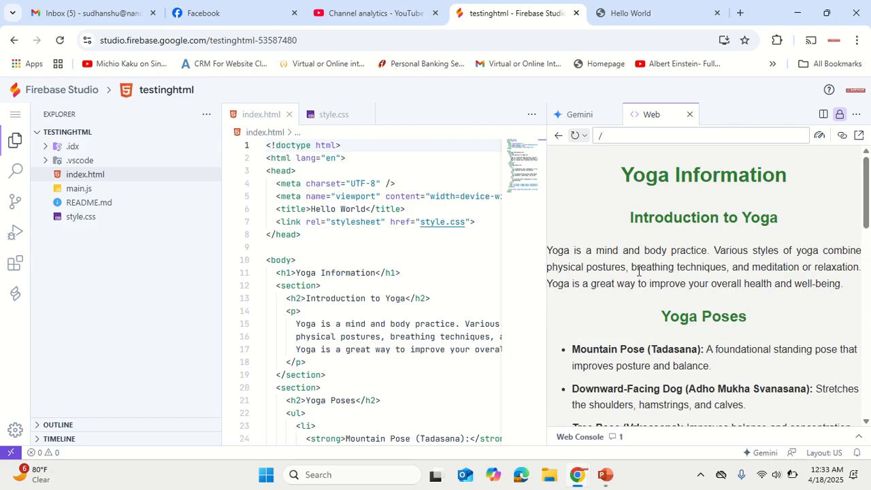
scroll(down, 3)
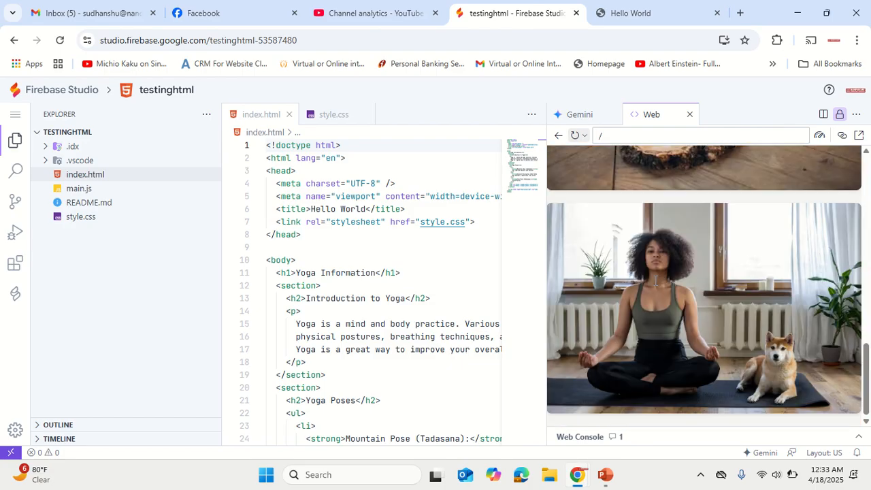
click(630, 12)
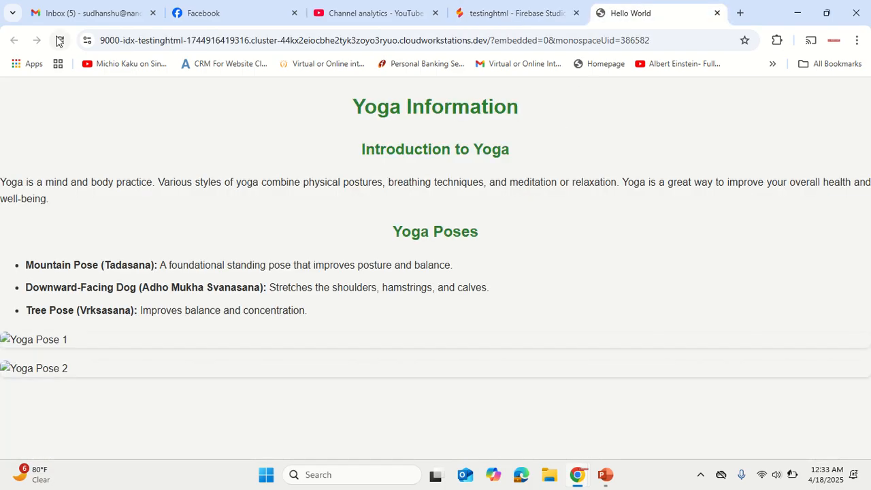
scroll(down, 3)
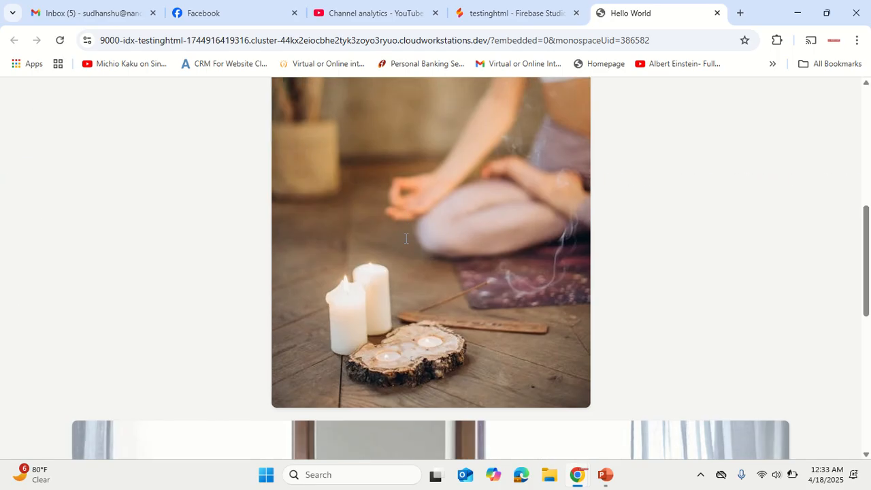
scroll(up, 3)
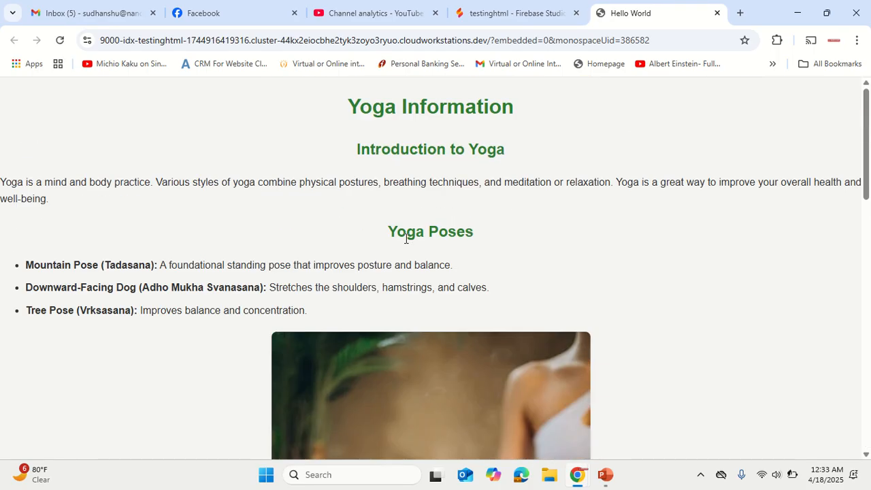
click(514, 13)
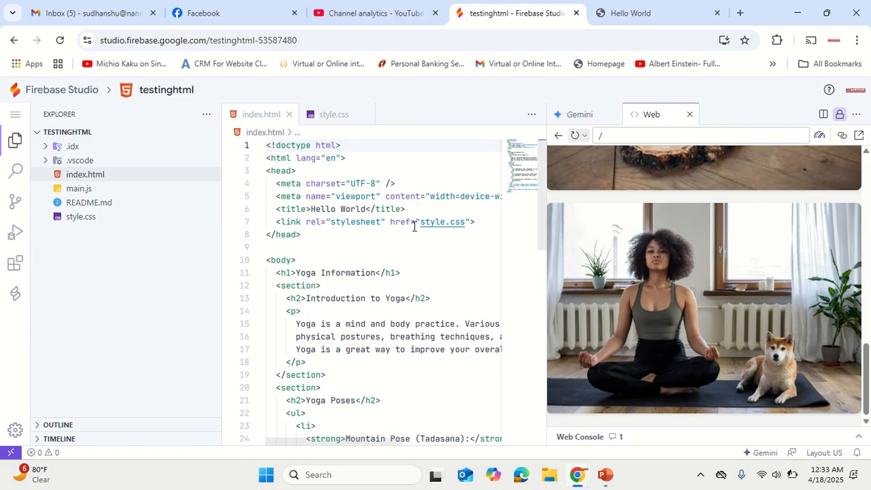
Step: Append ' (India)' to the Introduction to Yoga heading and check it in the preview
scroll(down, 3)
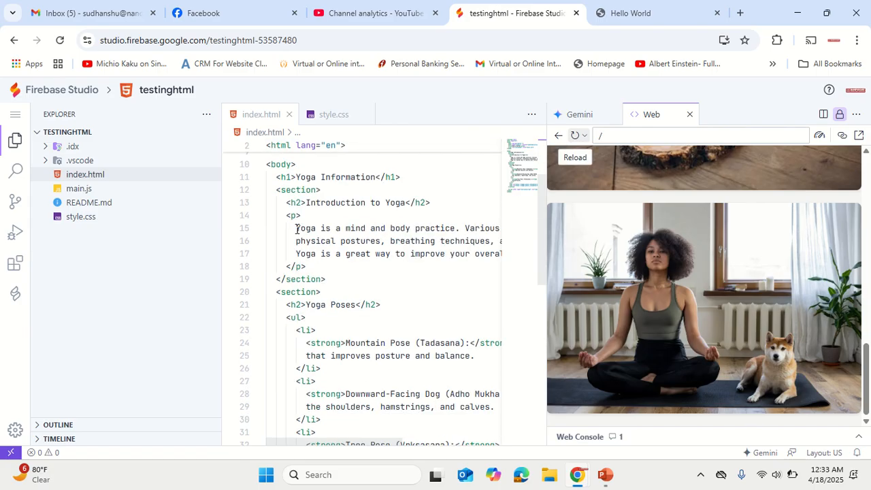
click(403, 202)
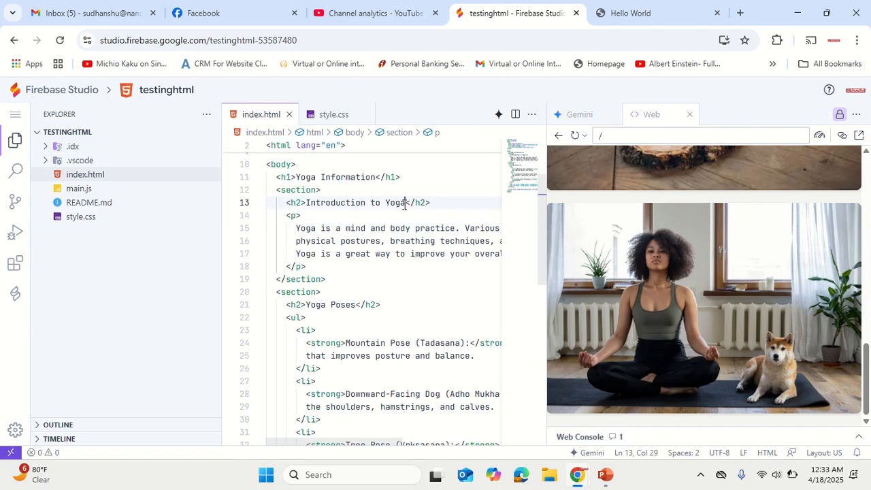
text((India)
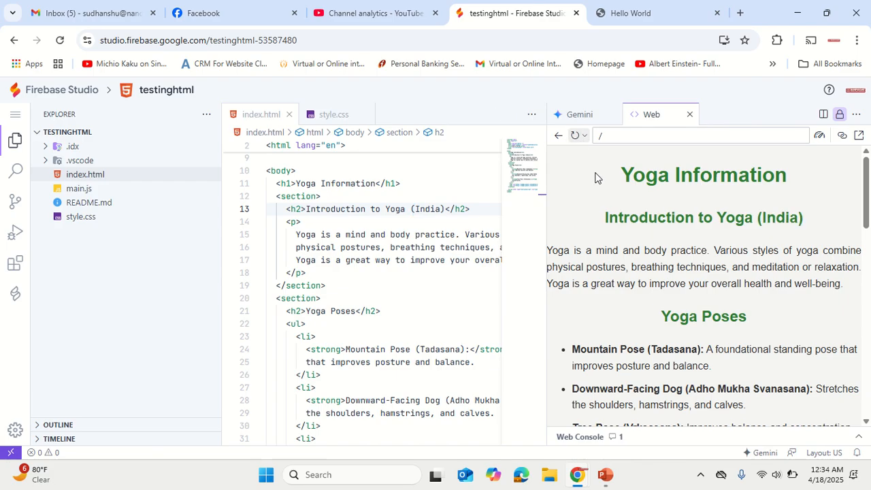
double_click(778, 217)
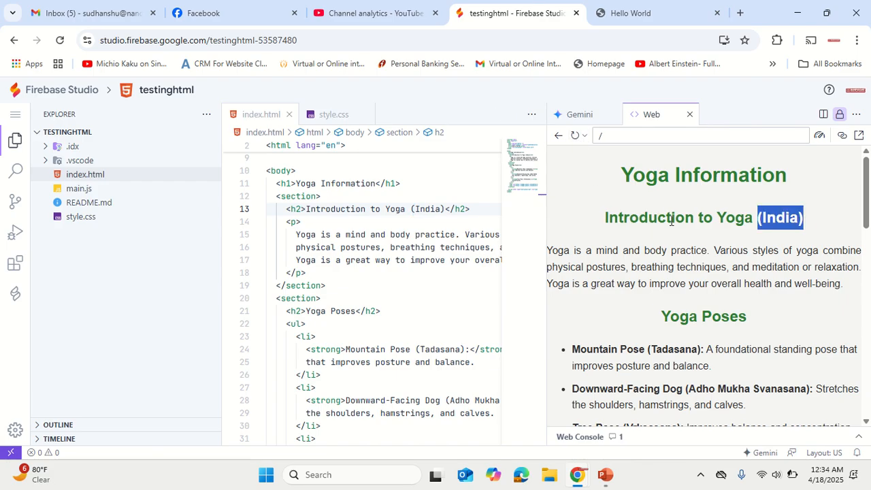
mouse_move(15, 235)
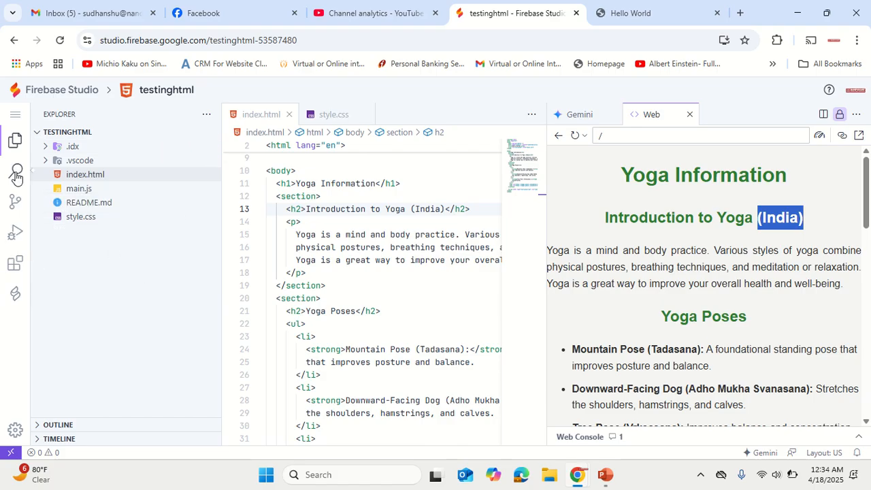
mouse_move(15, 232)
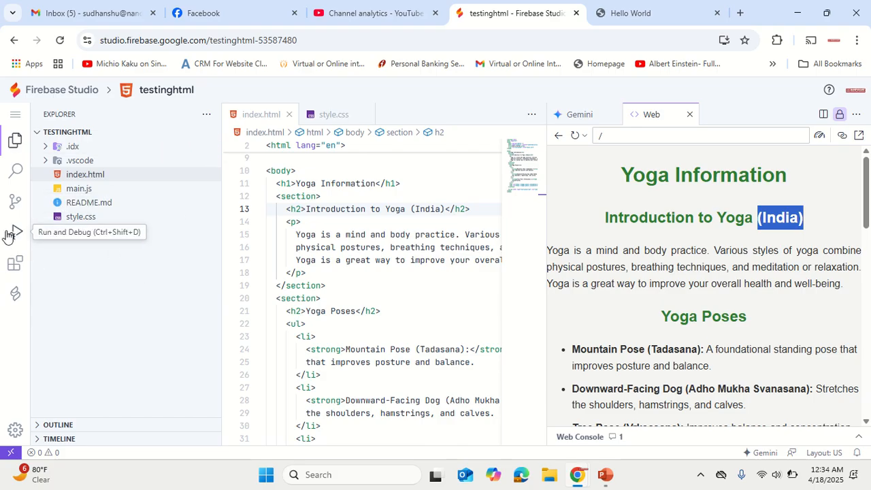
mouse_move(15, 262)
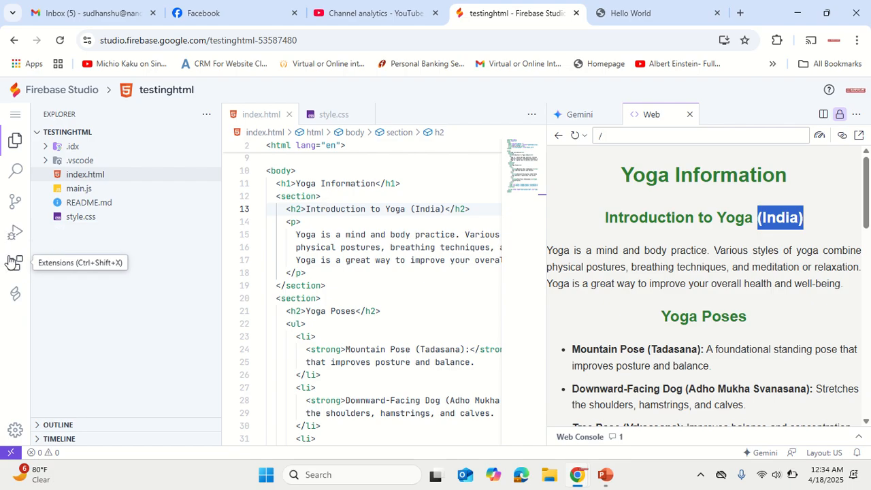
mouse_move(14, 298)
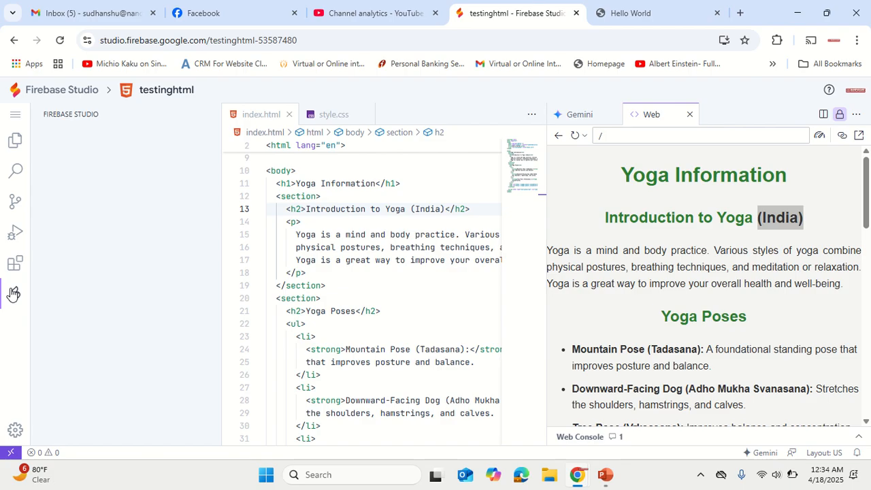
Step: Open the Firebase Studio panel and browse its Google Integrations, including Hosting, Cloud Run and Gemini API
click(15, 294)
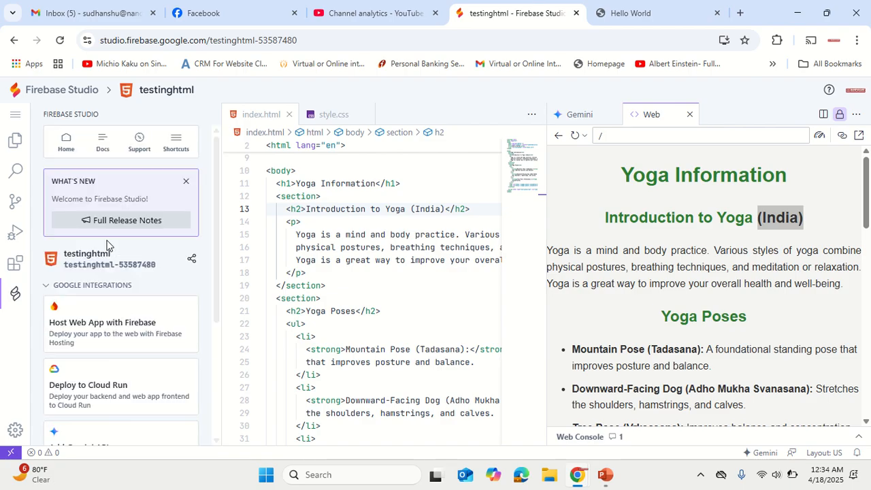
scroll(down, 3)
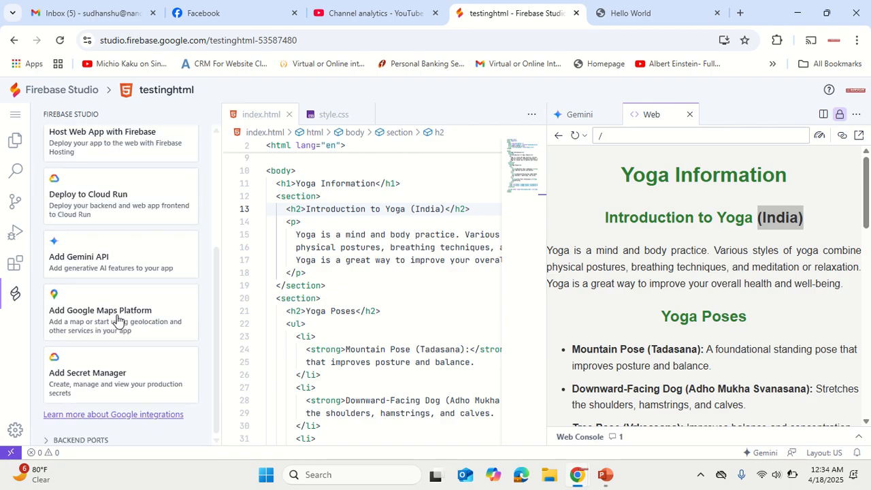
scroll(up, 3)
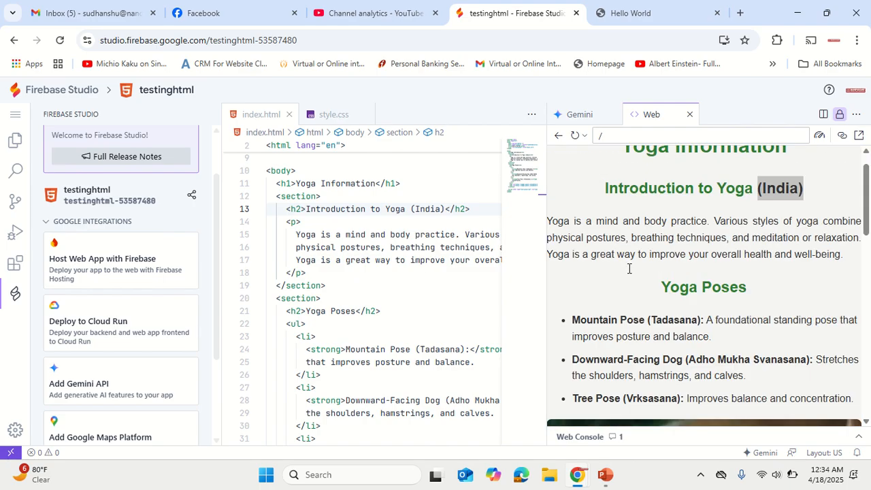
mouse_move(333, 114)
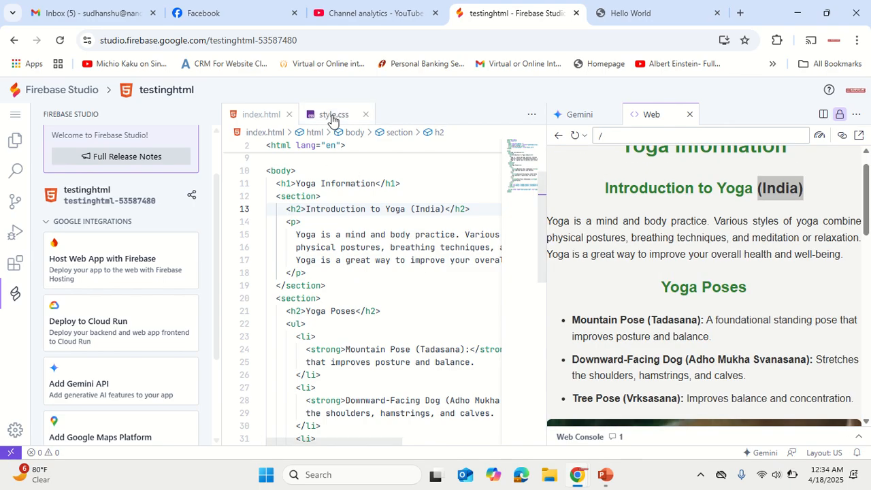